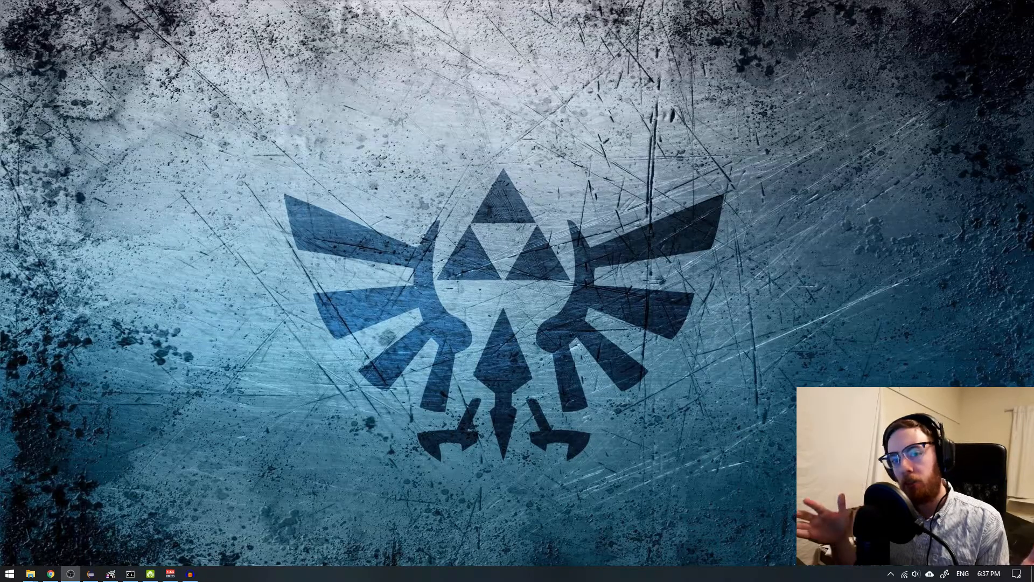
mouse_move(896, 236)
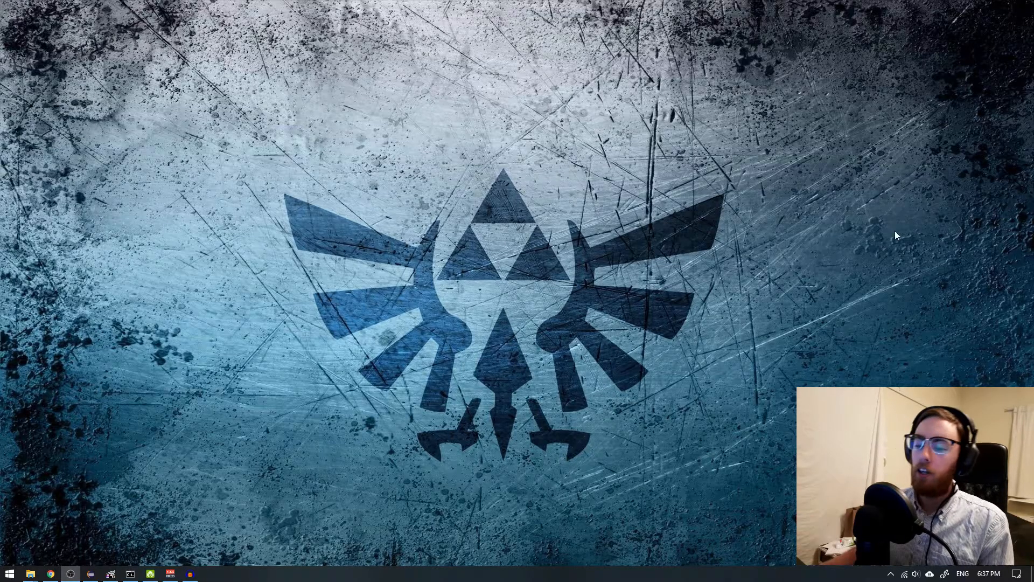
mouse_move(640, 385)
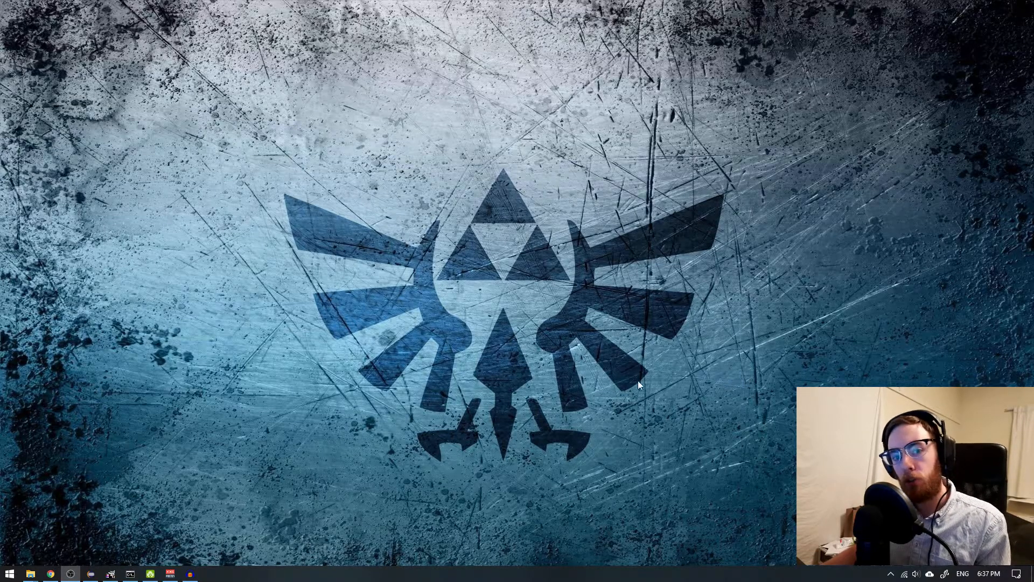
mouse_move(540, 370)
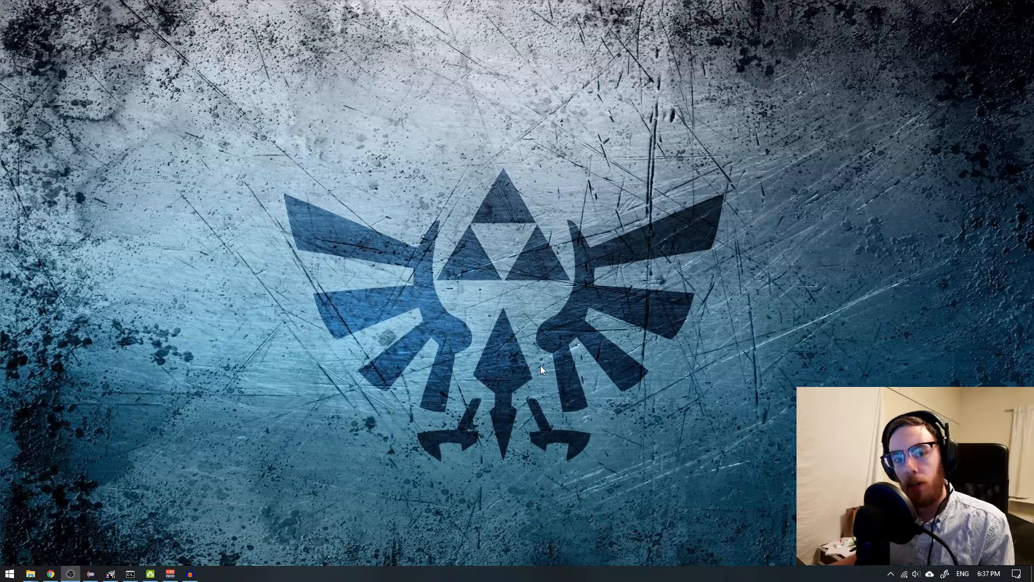
mouse_move(316, 303)
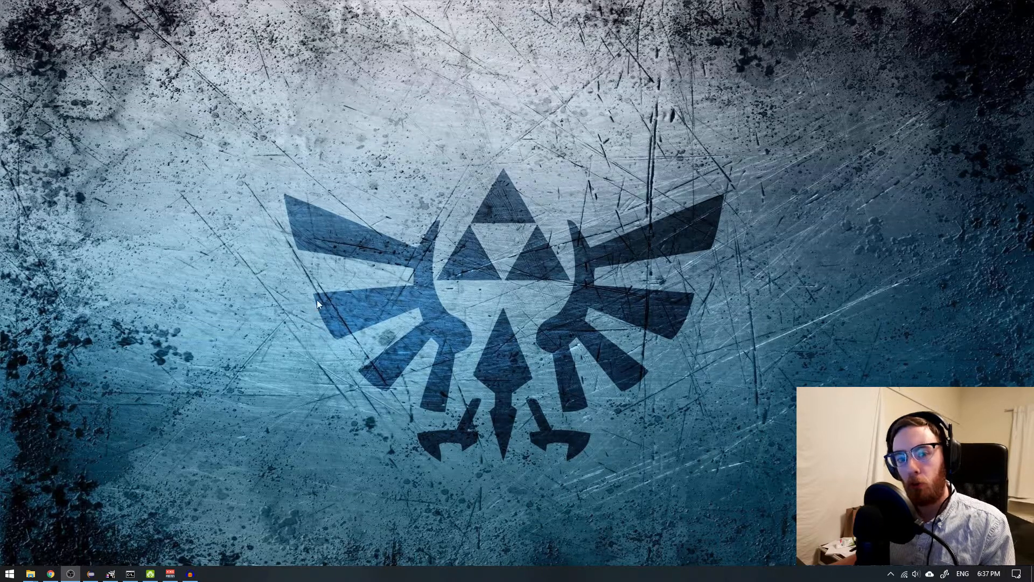
mouse_move(345, 288)
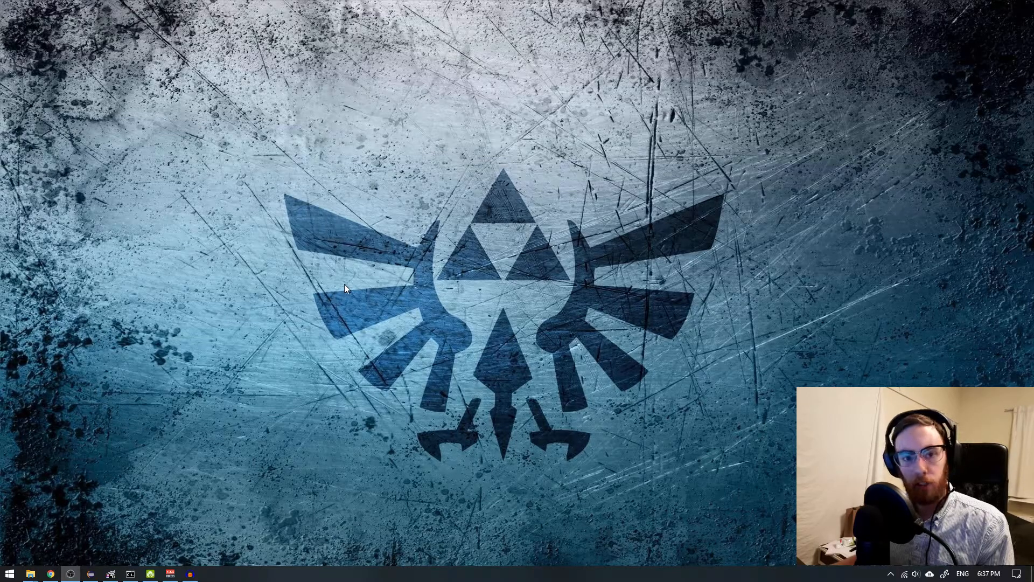
mouse_move(571, 342)
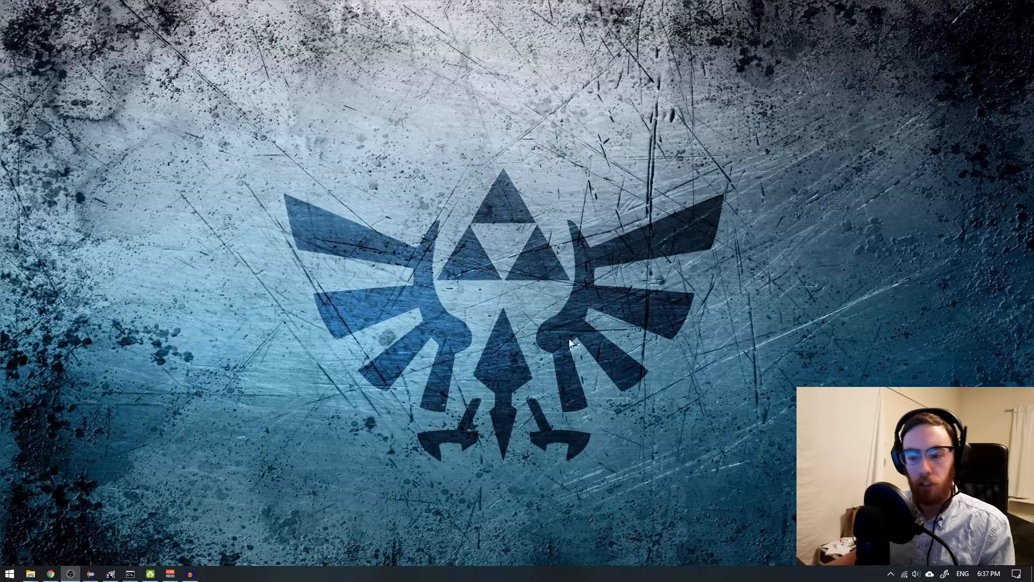
- Show the Action Center notifications panel from the taskbar
left_click(1018, 573)
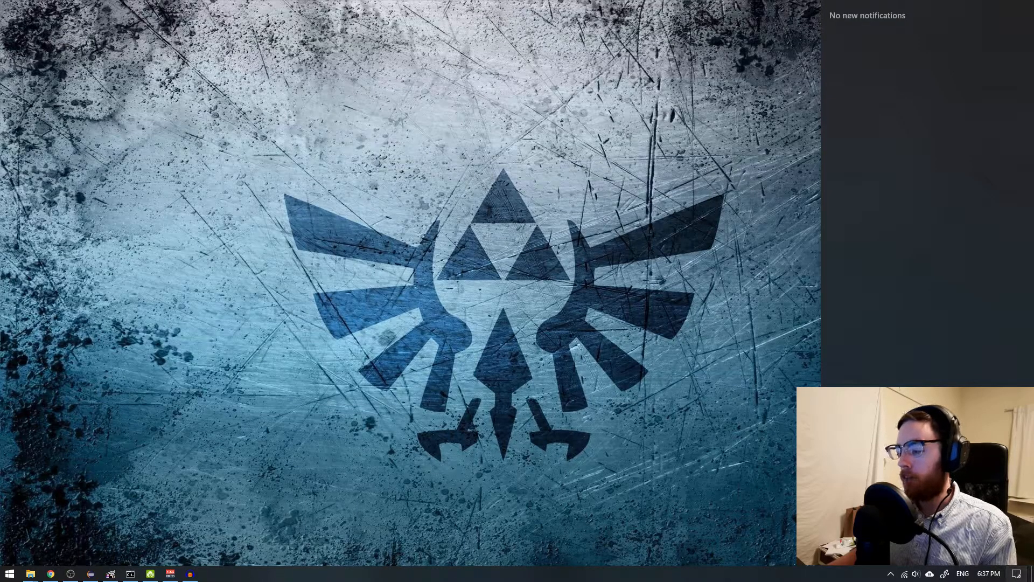
- Go from All settings into the System category, clearing stray 'bbfbh' search text first
left_click(210, 573)
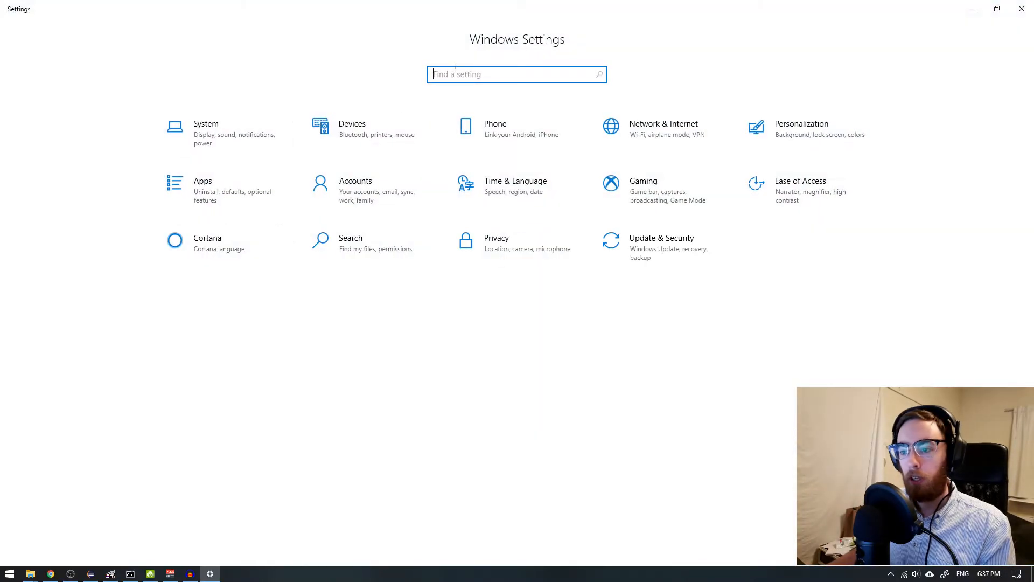
type("bbfbh")
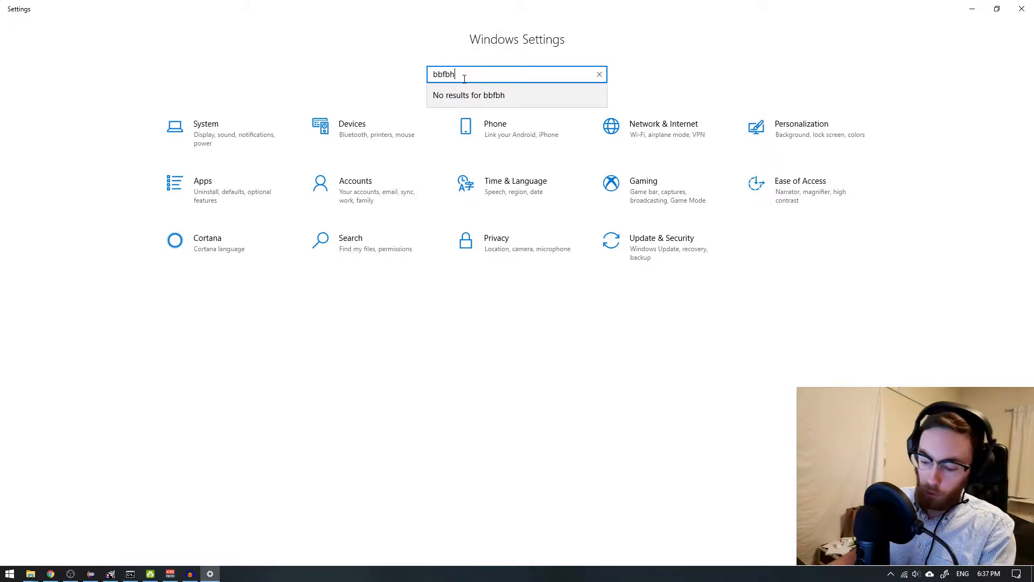
left_click(598, 74)
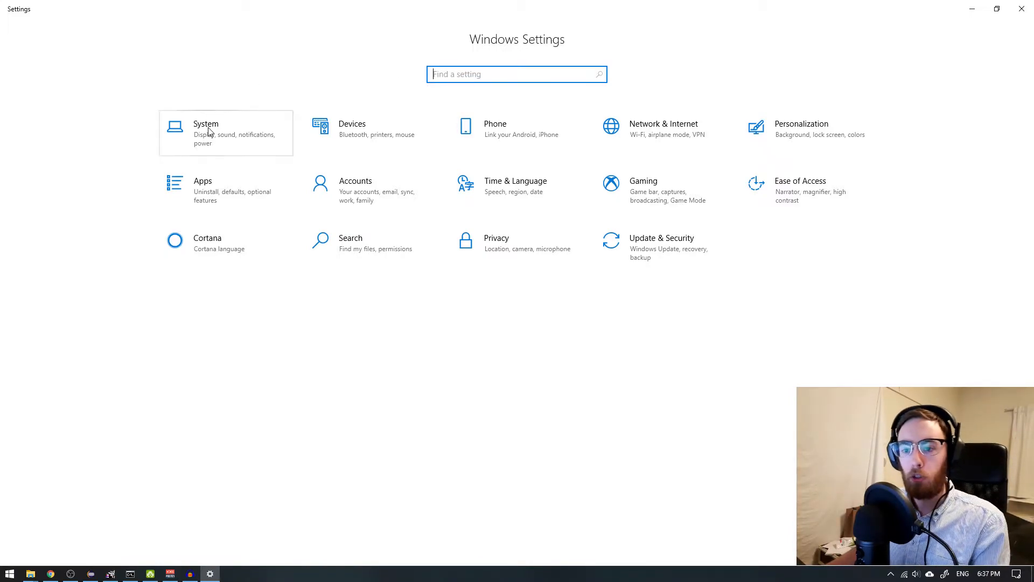
left_click(205, 132)
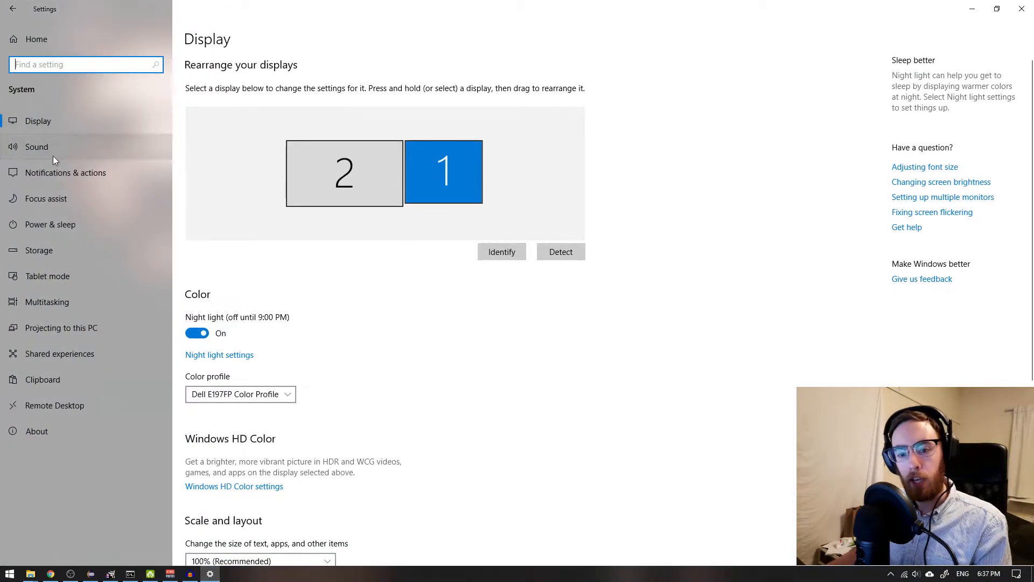
- In Focus assist, switch from Off to Priority only and view its priority list
left_click(45, 198)
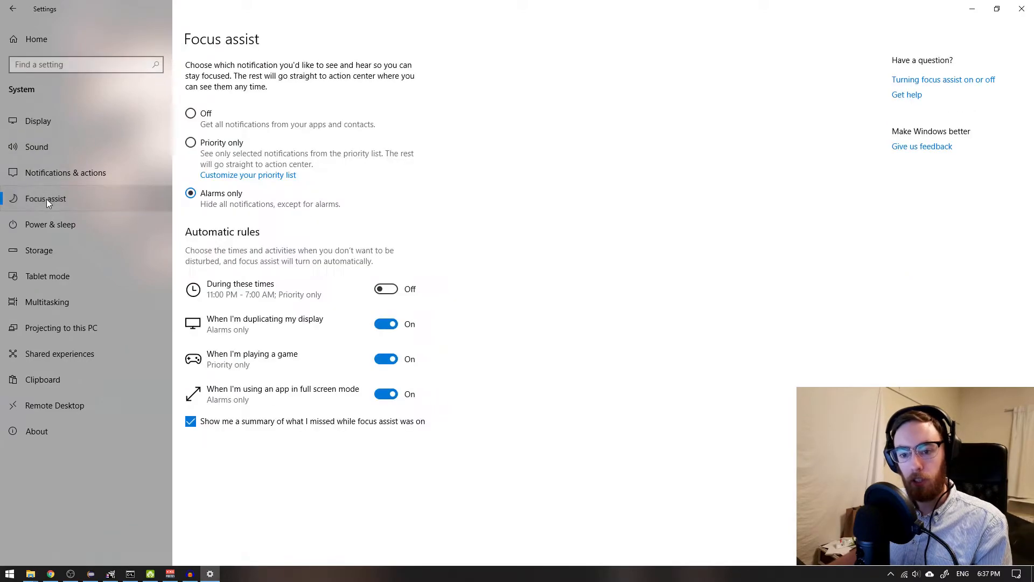
mouse_move(258, 217)
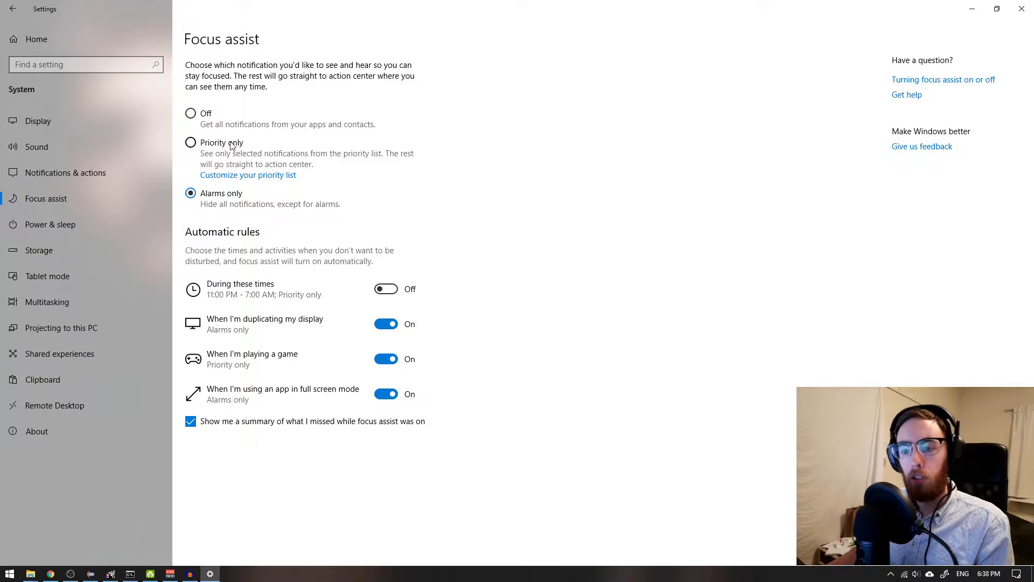
left_click(191, 113)
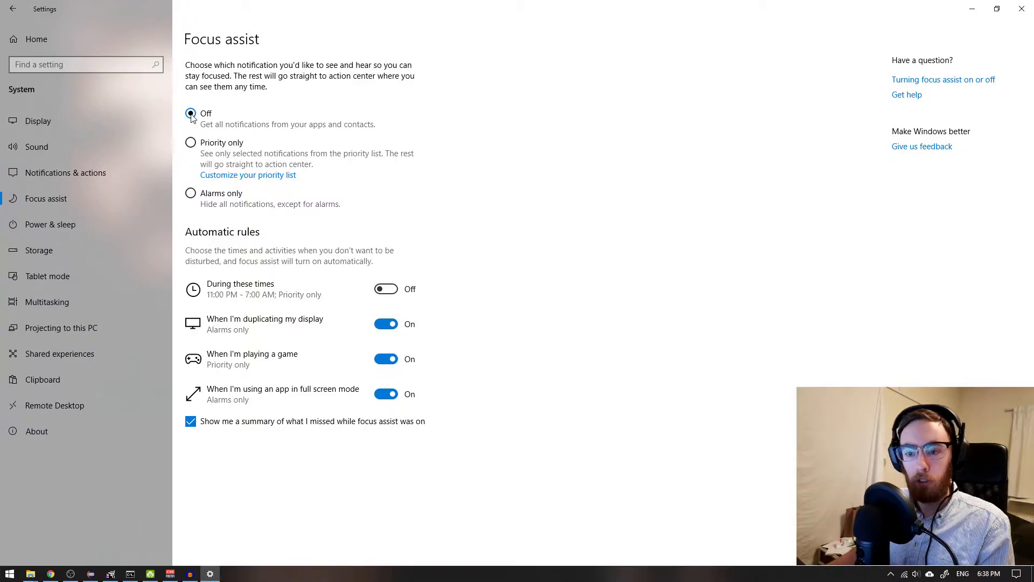
left_click(191, 142)
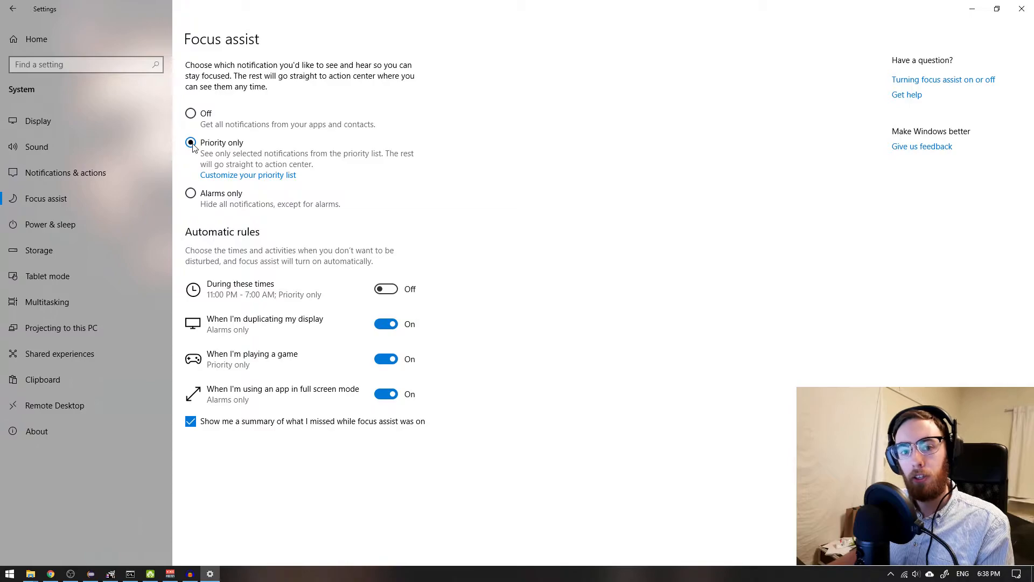
left_click(247, 174)
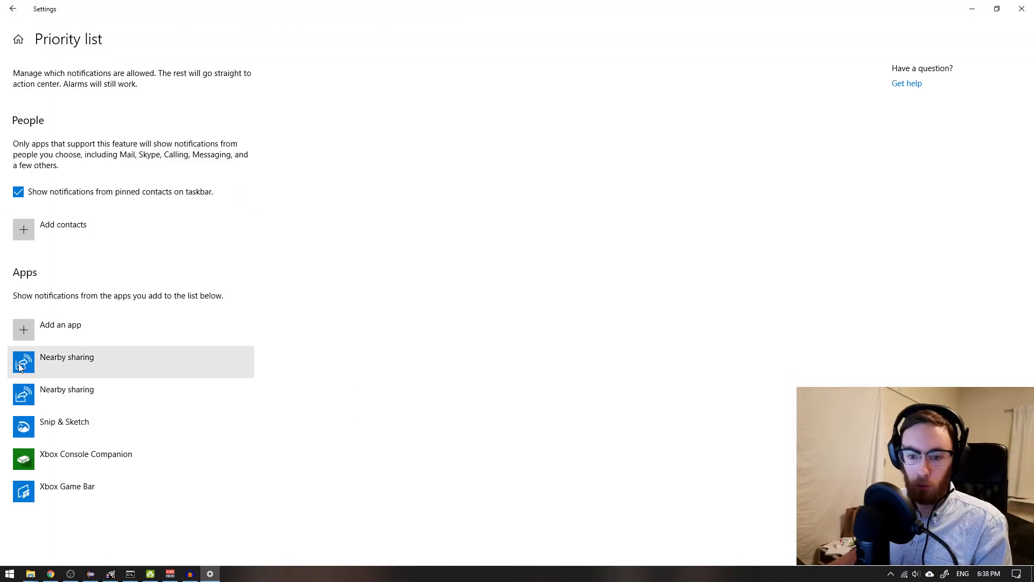
mouse_move(30, 304)
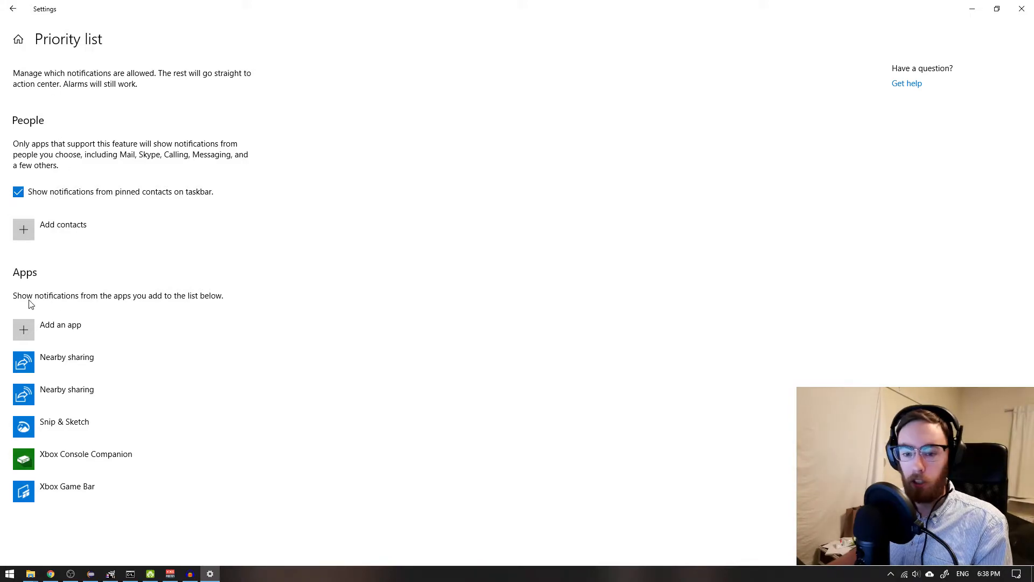
mouse_move(12, 10)
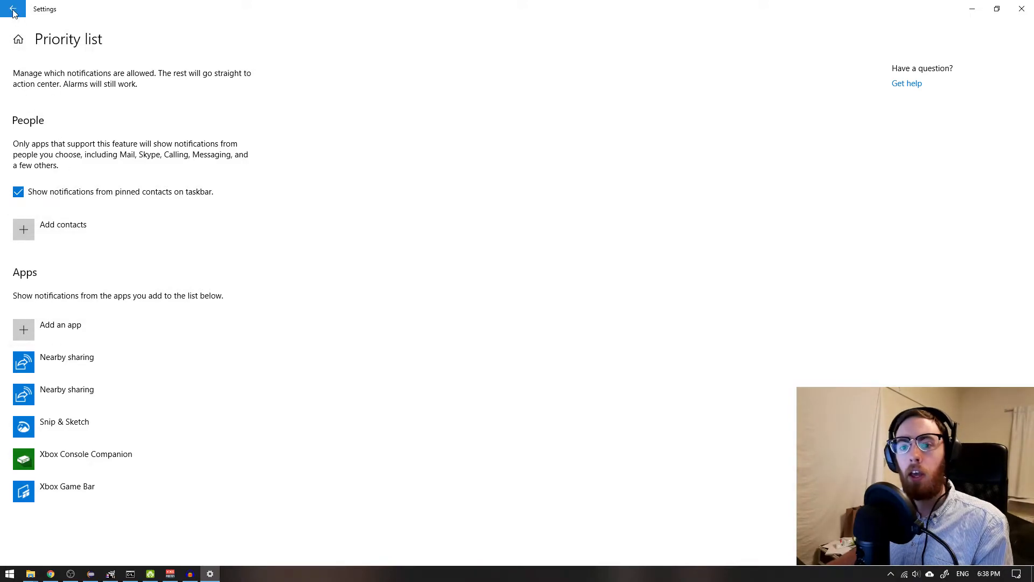
- Back on Focus assist, choose Alarms only and check the Action Center for pending notifications
left_click(11, 9)
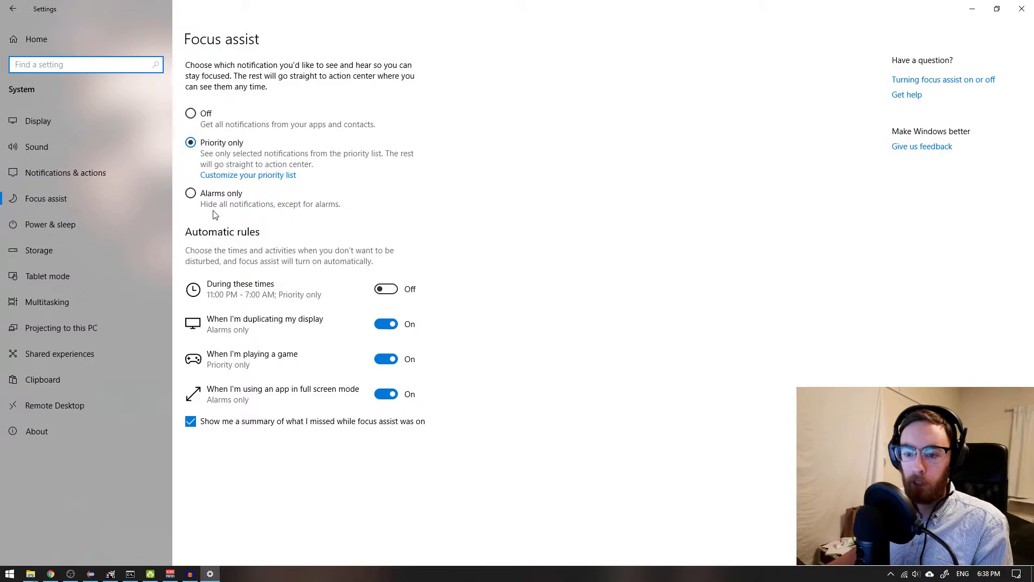
left_click(191, 193)
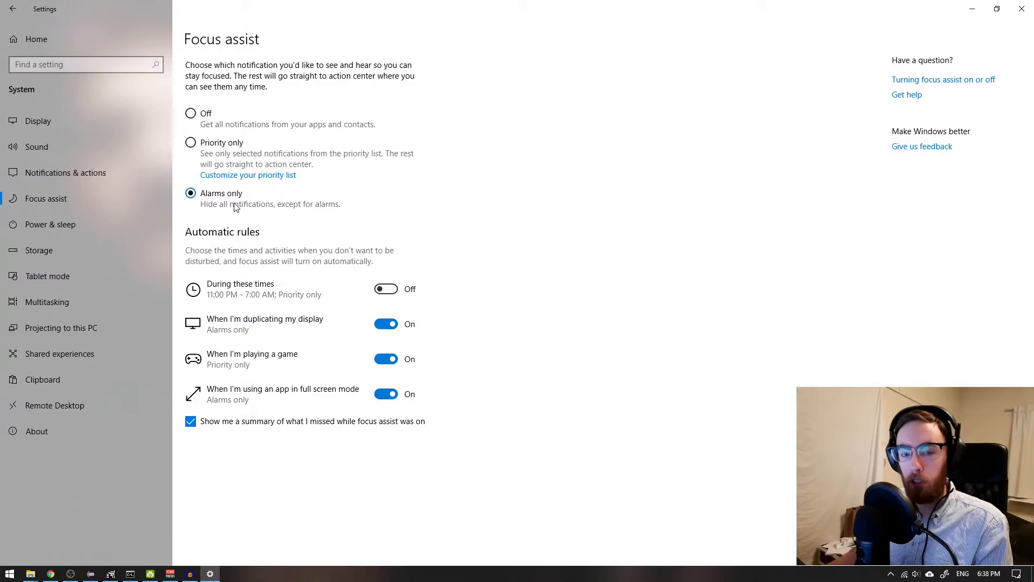
mouse_move(211, 215)
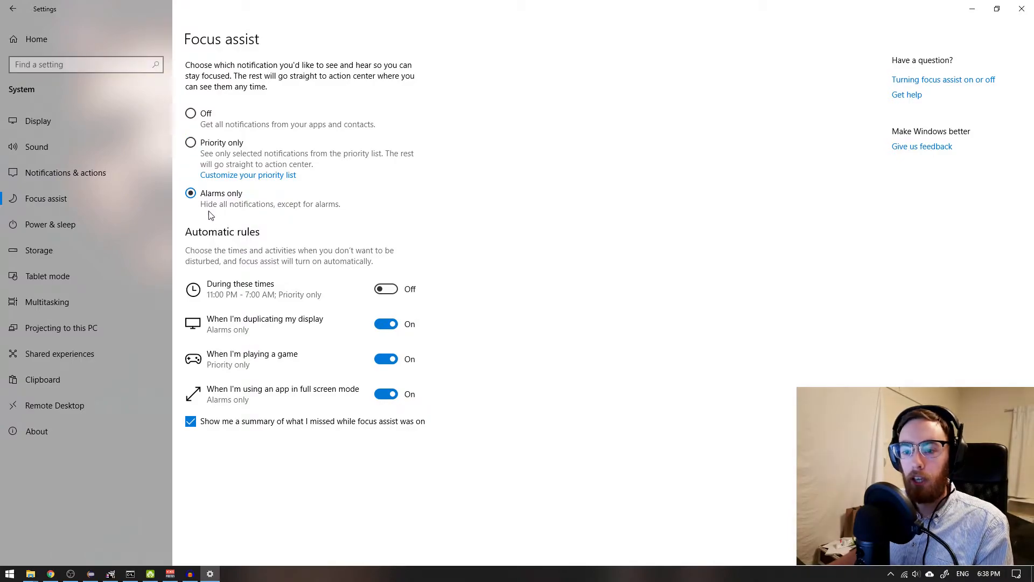
mouse_move(287, 216)
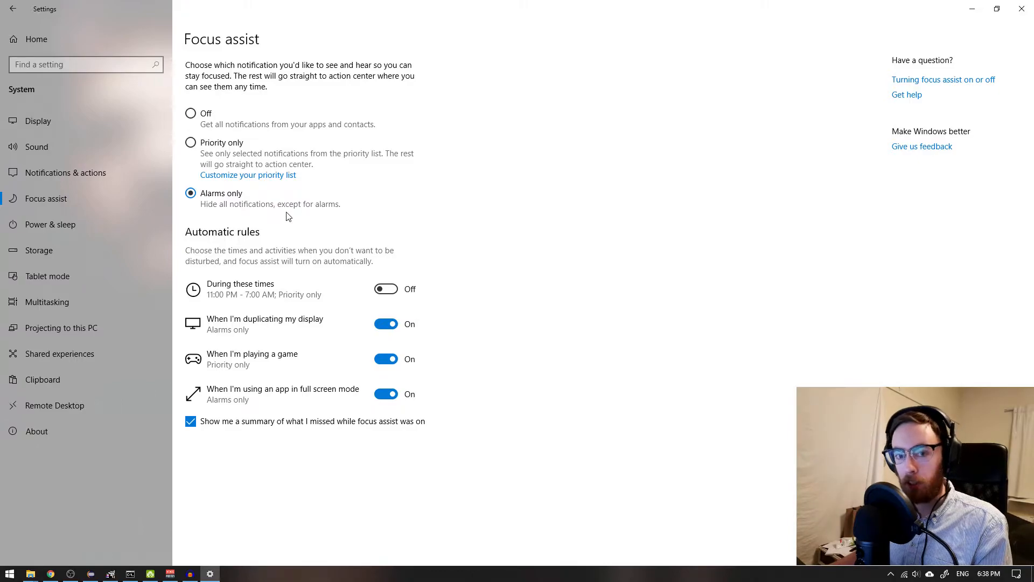
mouse_move(348, 265)
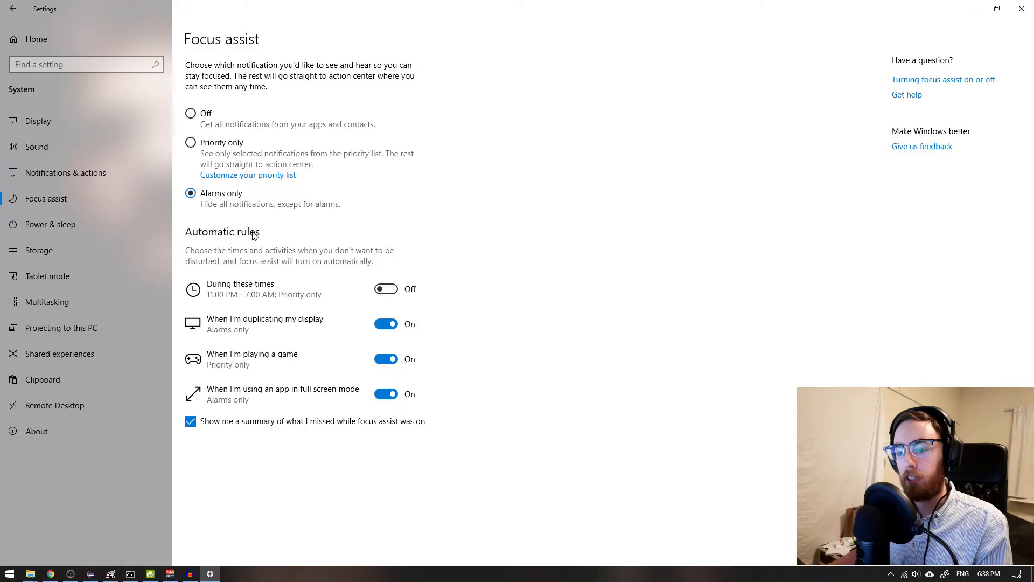
mouse_move(217, 45)
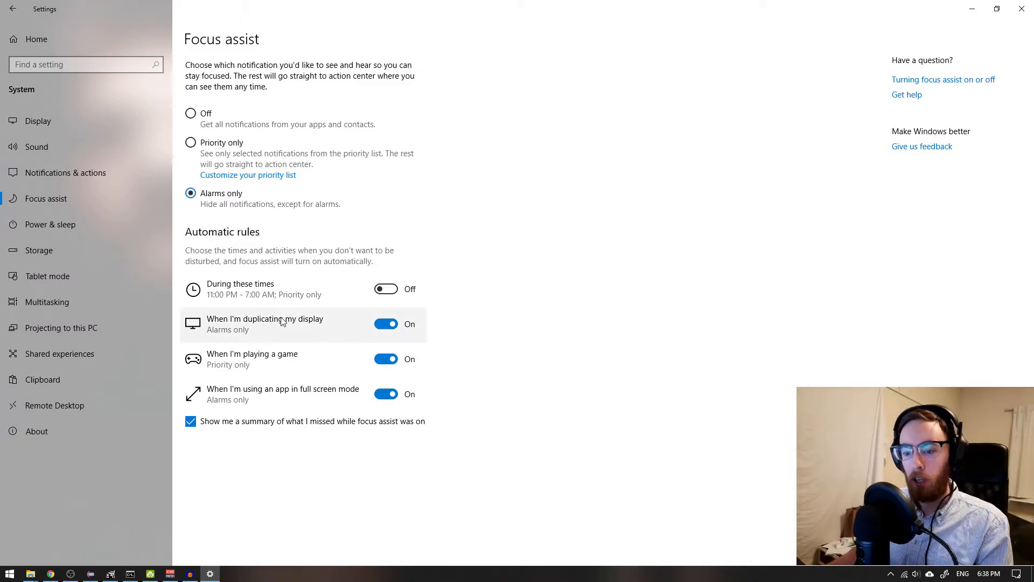
mouse_move(282, 332)
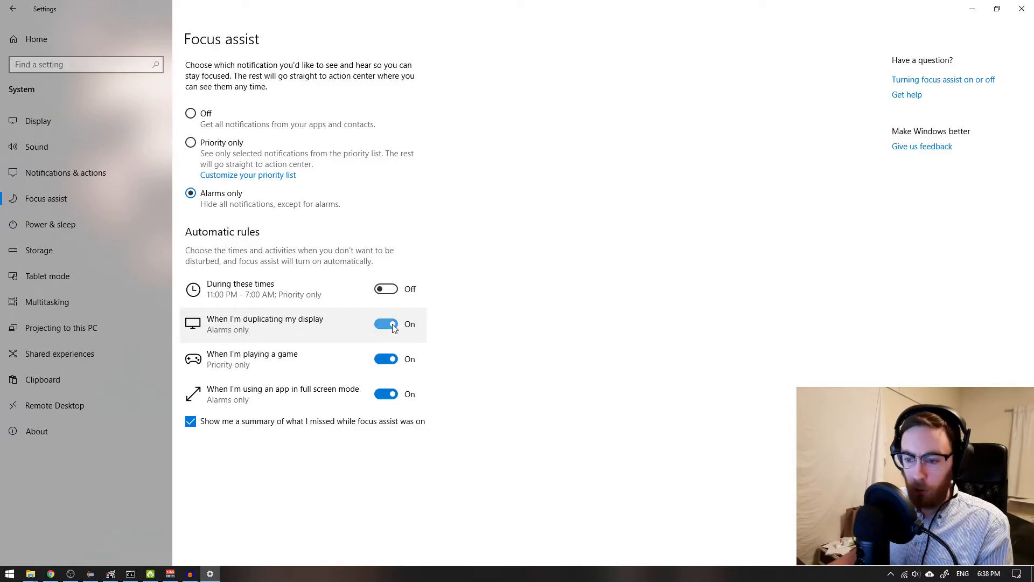
mouse_move(260, 365)
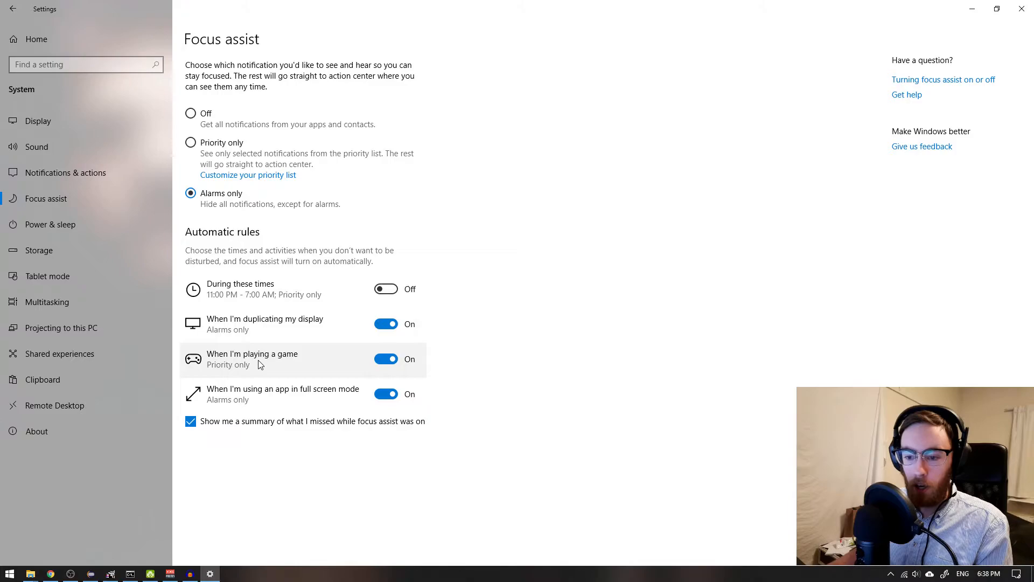
mouse_move(350, 366)
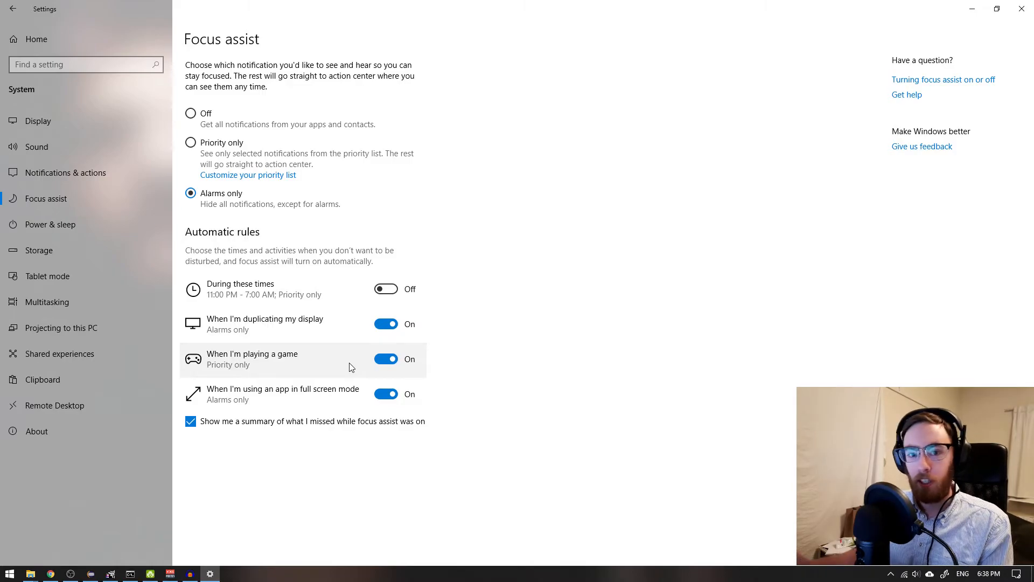
mouse_move(297, 396)
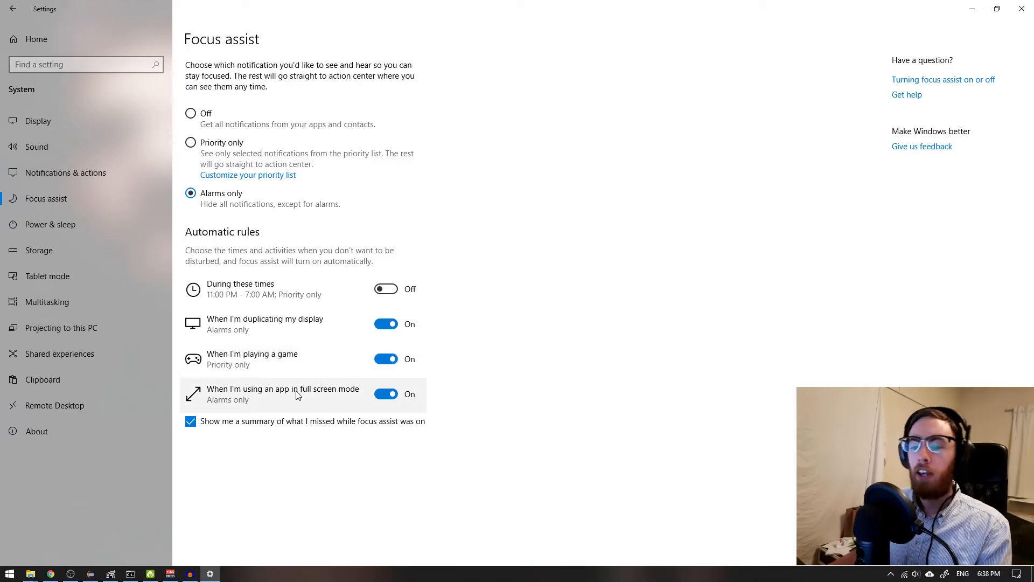
mouse_move(348, 401)
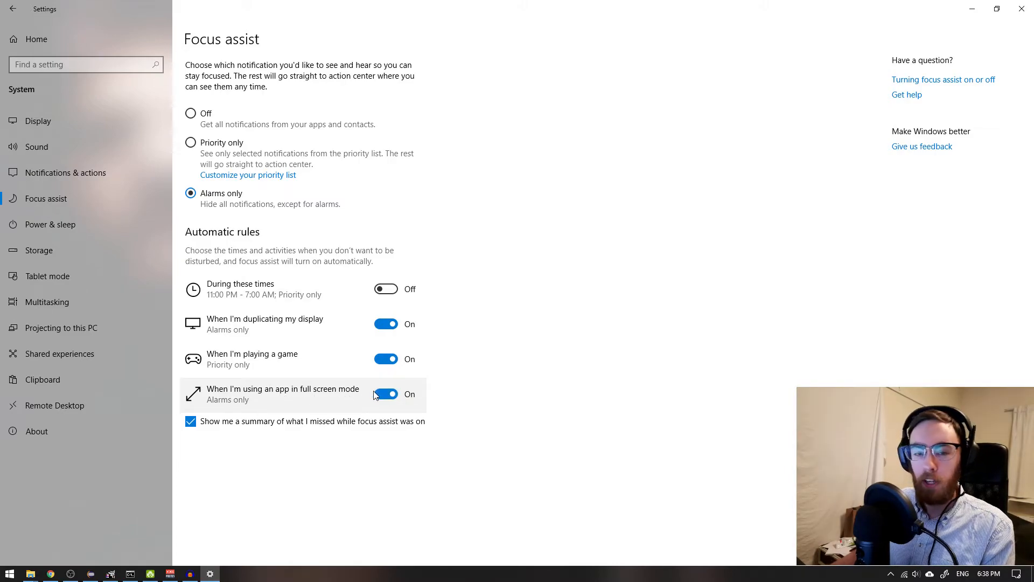
mouse_move(289, 394)
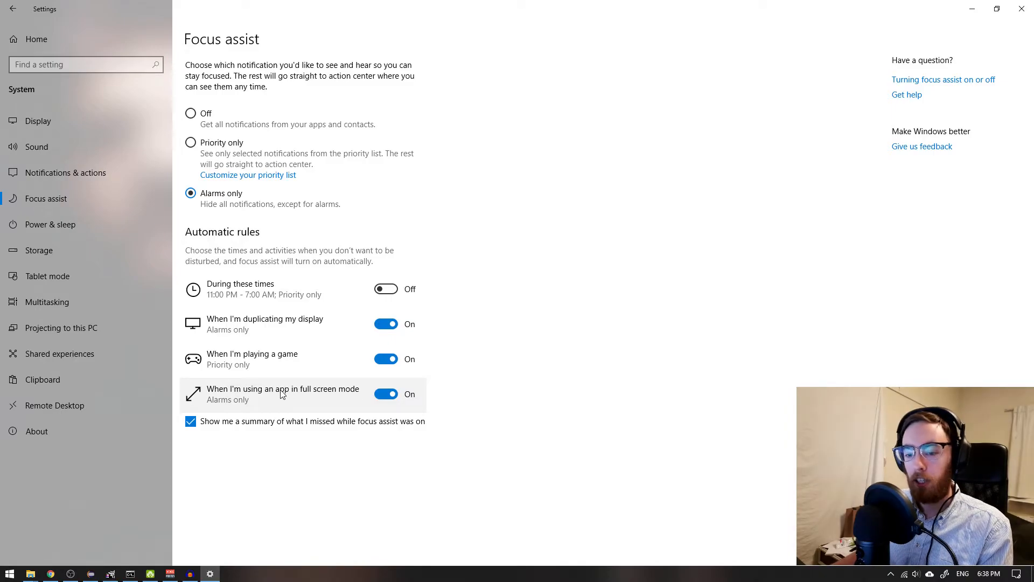
mouse_move(219, 438)
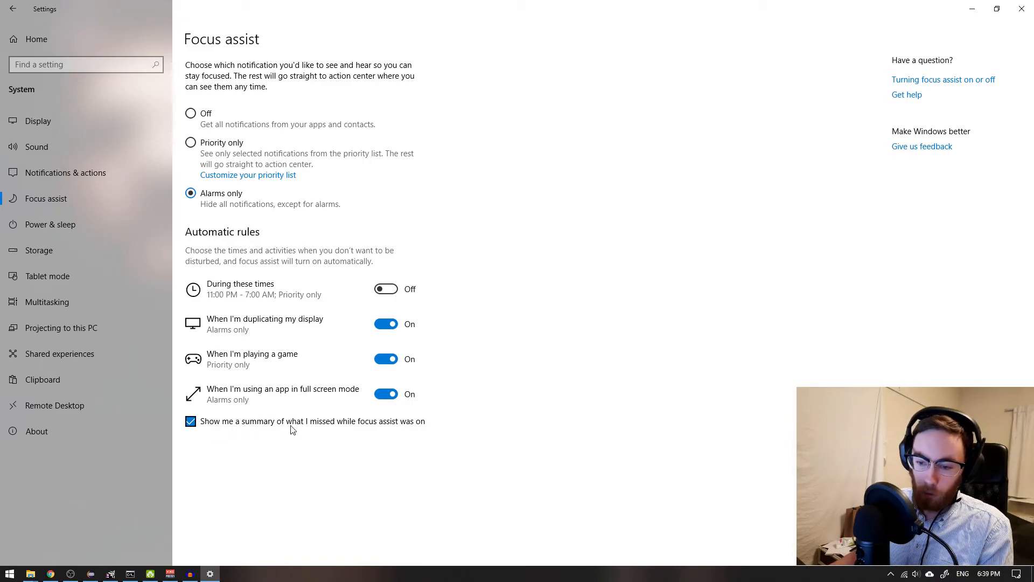
mouse_move(218, 428)
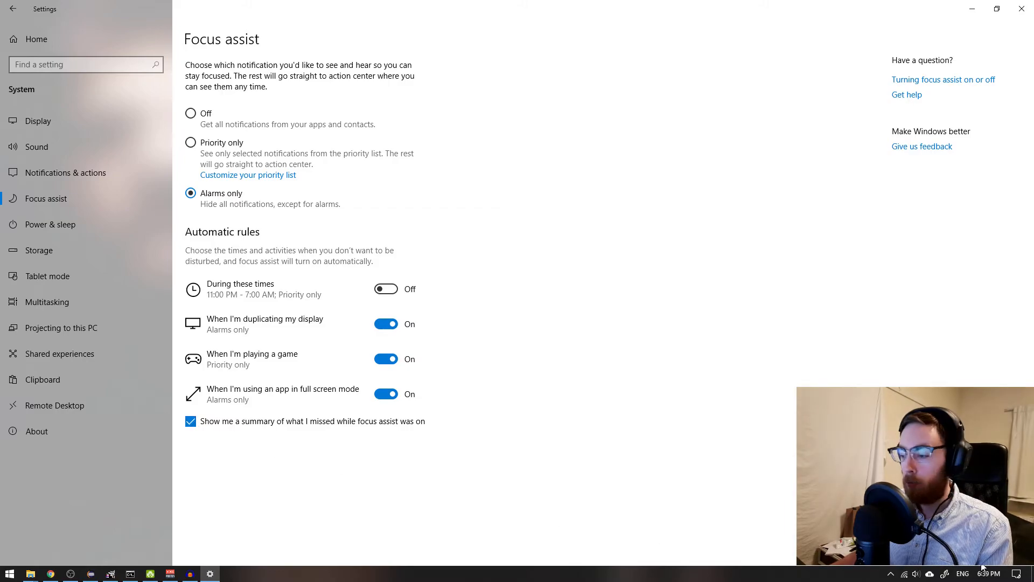
left_click(1024, 573)
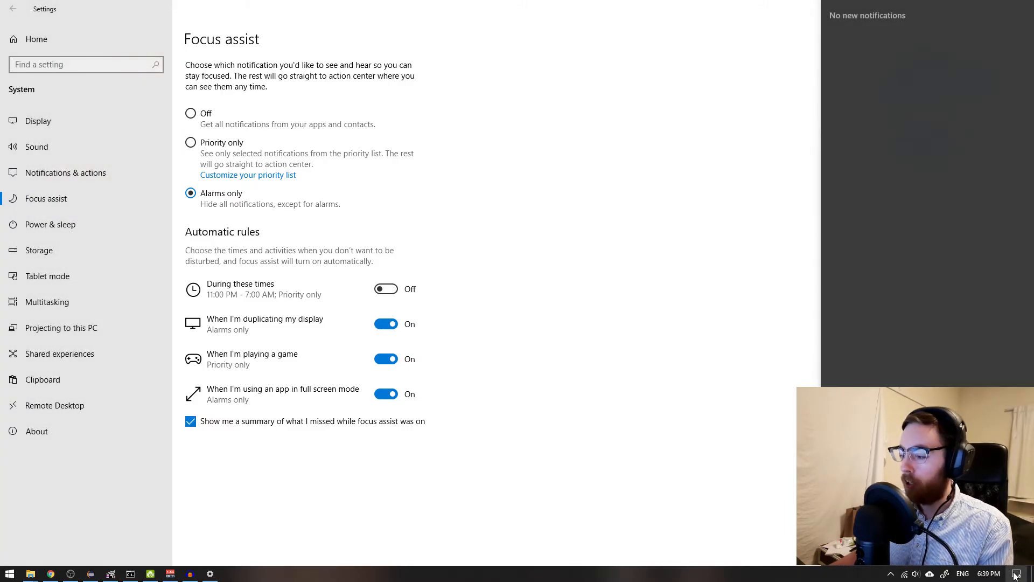
left_click(1024, 573)
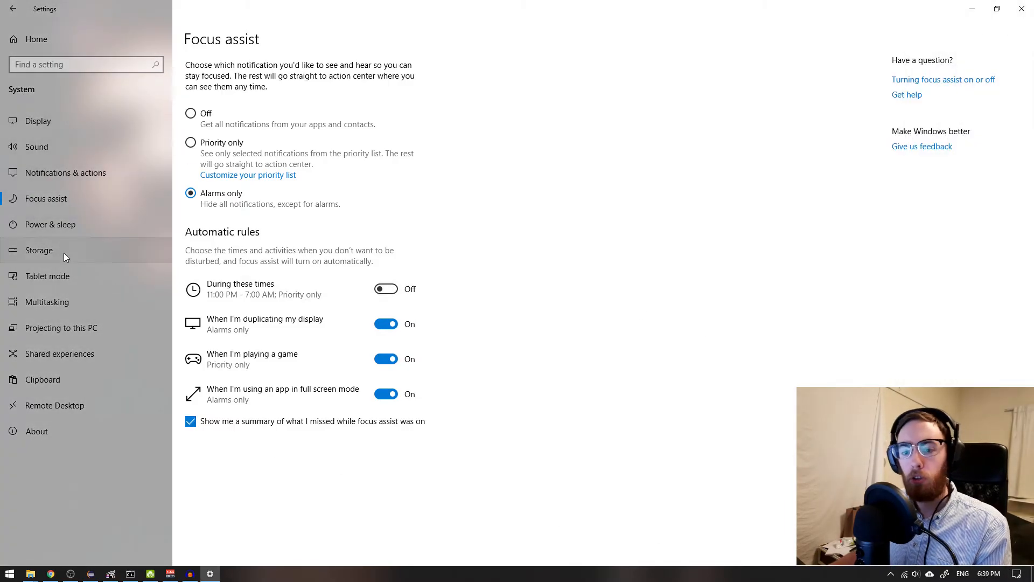
- On Notifications & actions, turn off 'Get notifications from apps and other senders'
left_click(66, 173)
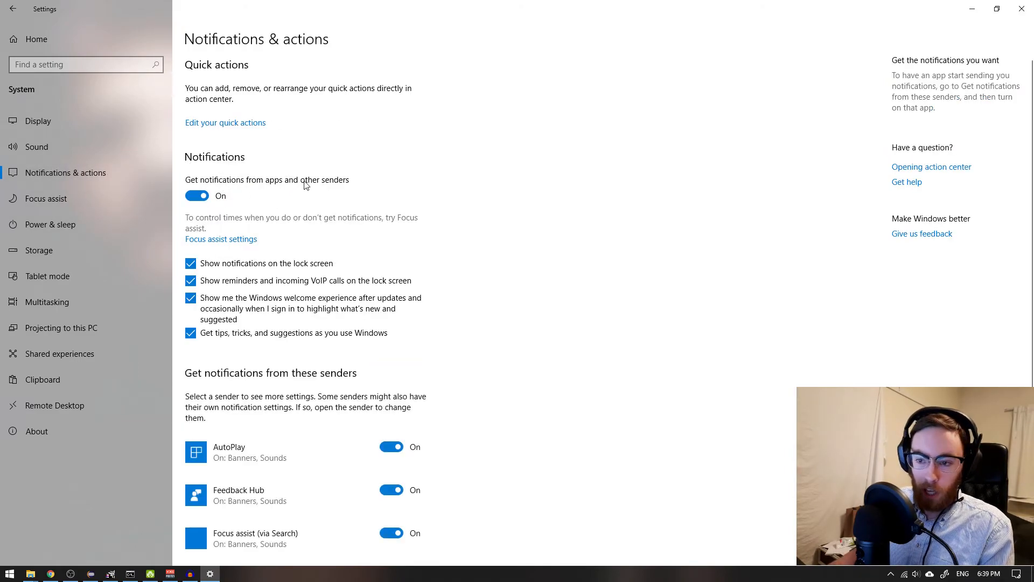
left_click(196, 195)
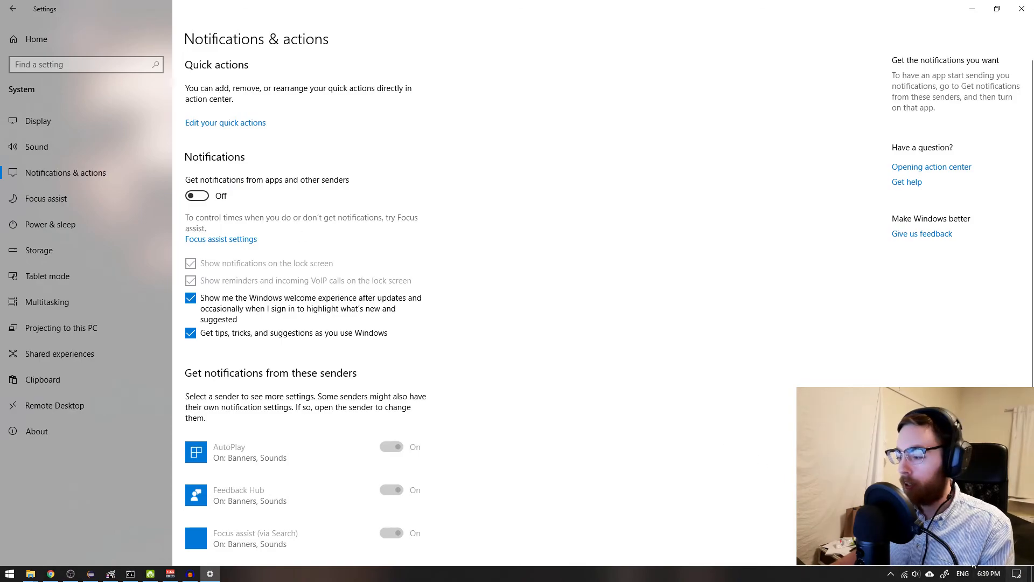
mouse_move(543, 250)
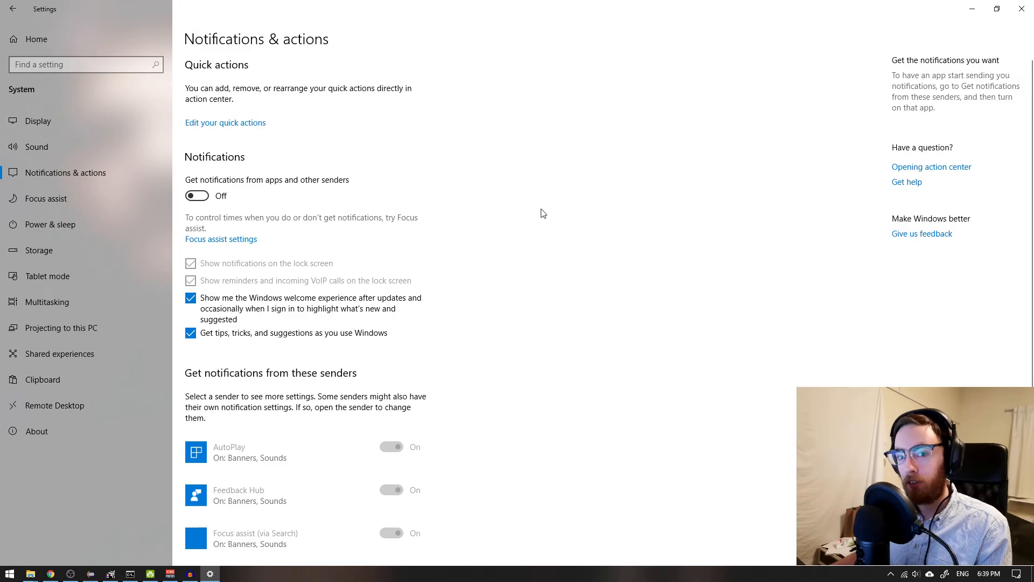
mouse_move(609, 212)
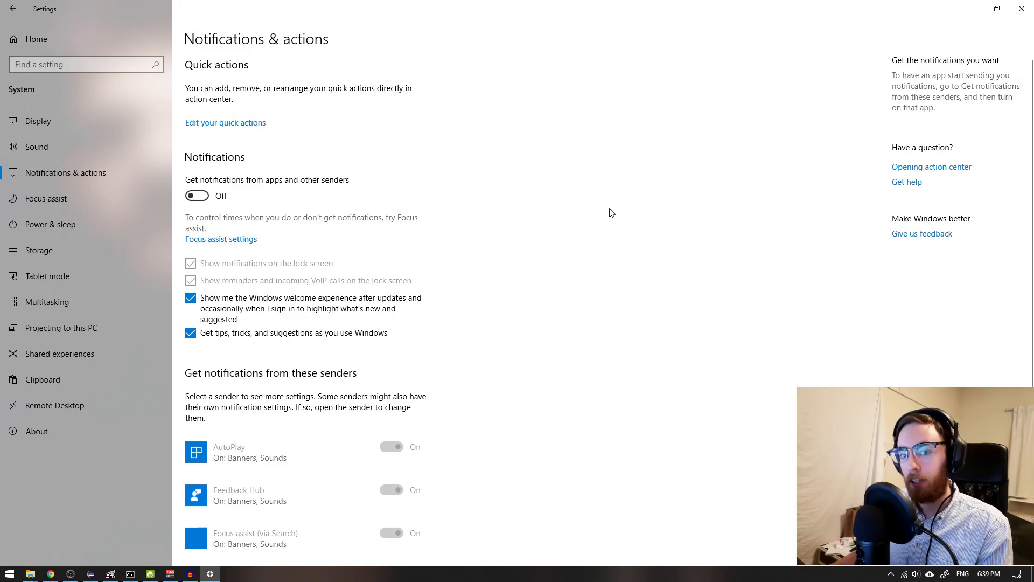